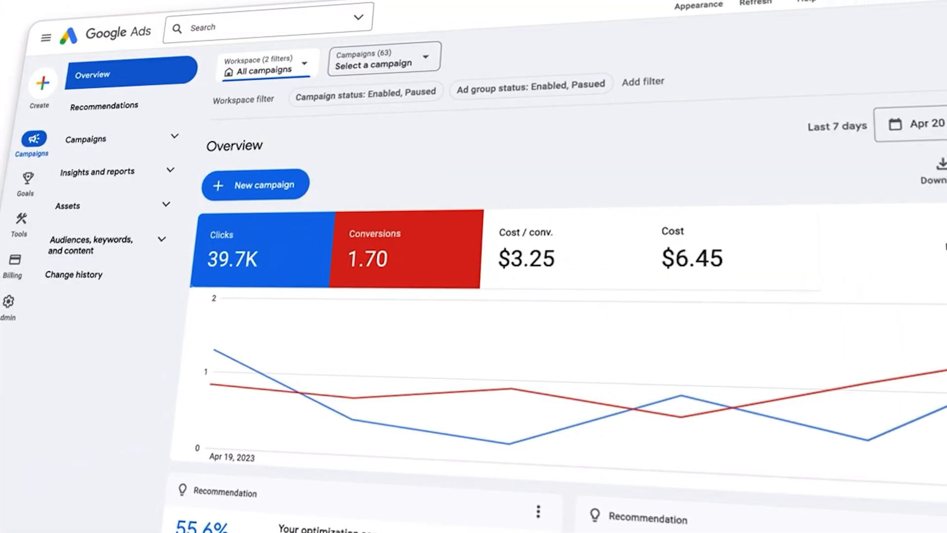
Step: Begin a new campaign with Leads as its advertising objective
{"action": "left_click", "coordinate": [255, 184]}
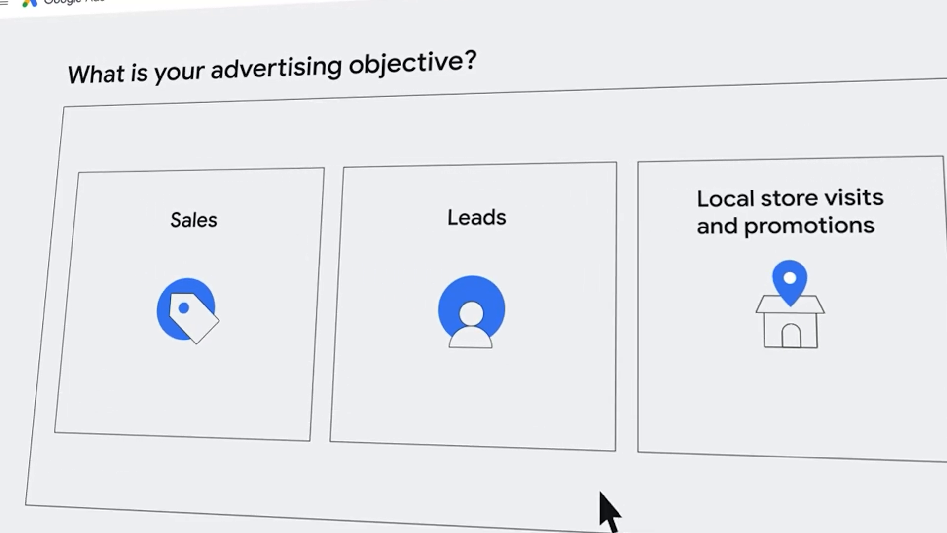
{"action": "left_click", "coordinate": [471, 315]}
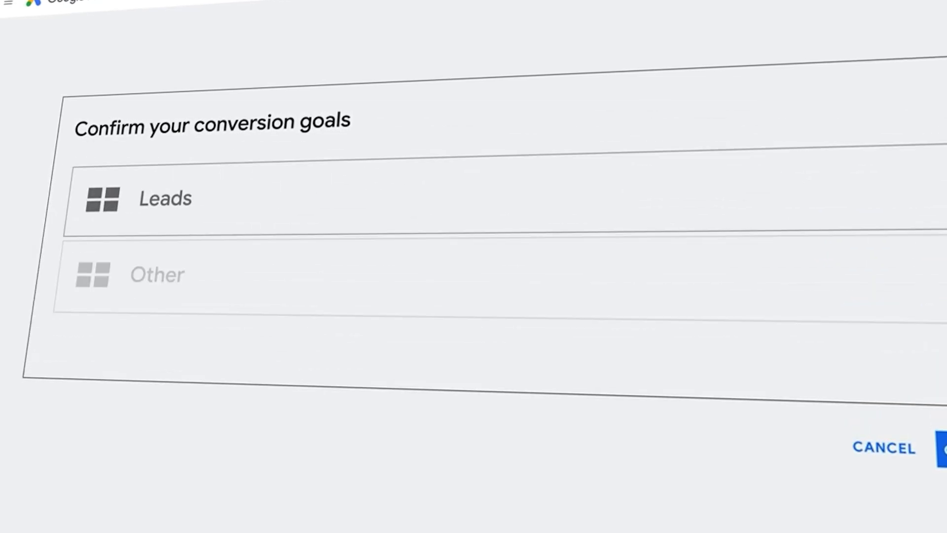